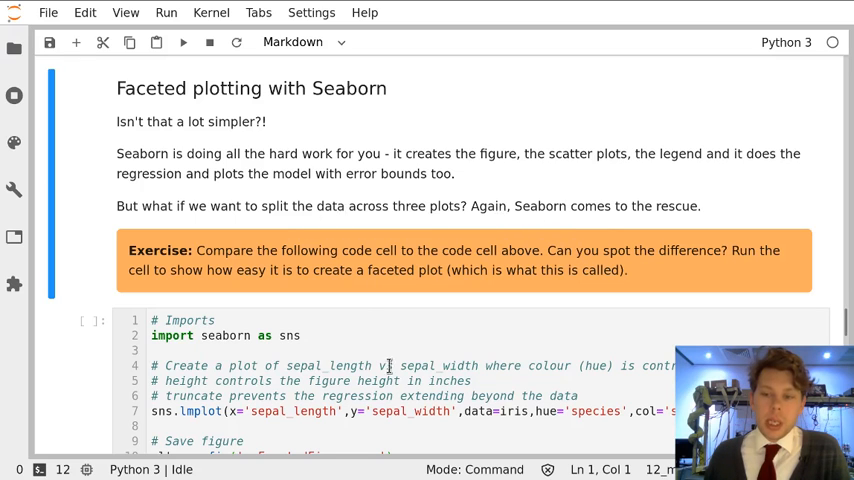
# - Run the sns.lmplot cell with col='species' to produce three per-species regression plots of sepal length vs width
pyautogui.scroll(-3)
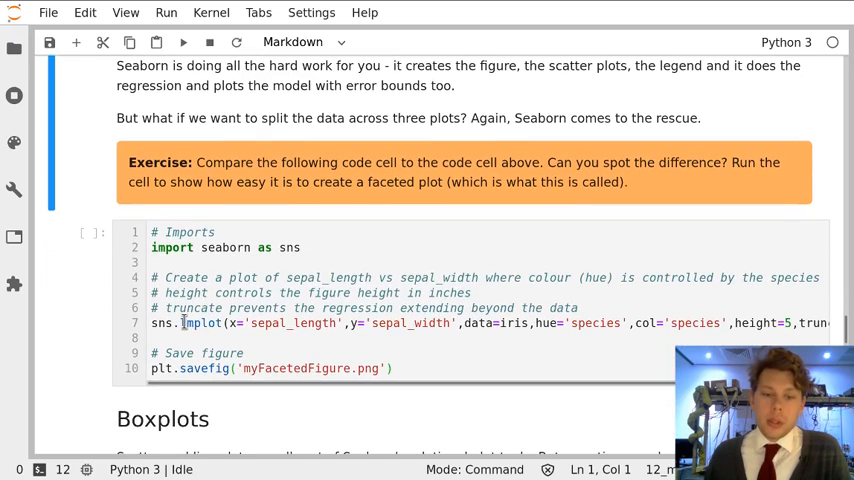
pyautogui.click(224, 324)
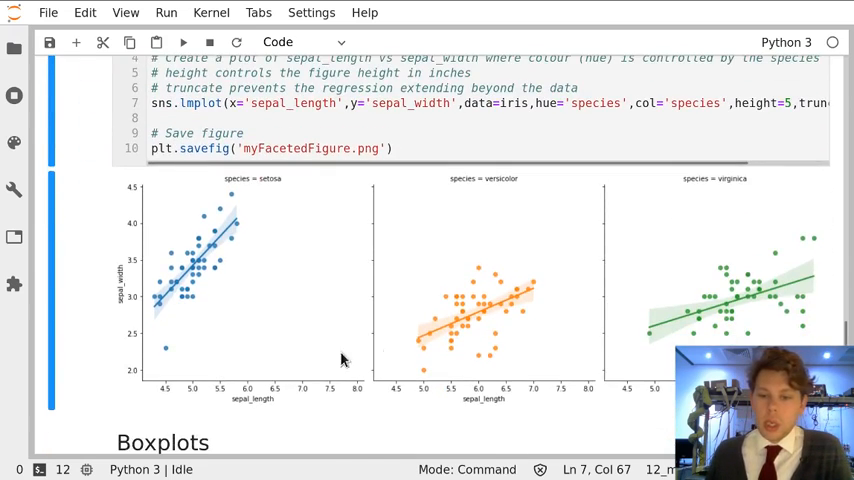
pyautogui.moveTo(370, 410)
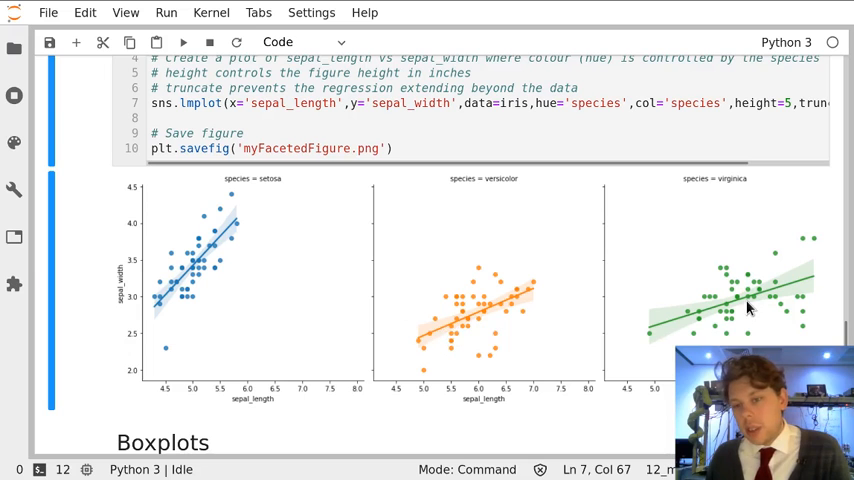
pyautogui.moveTo(480, 348)
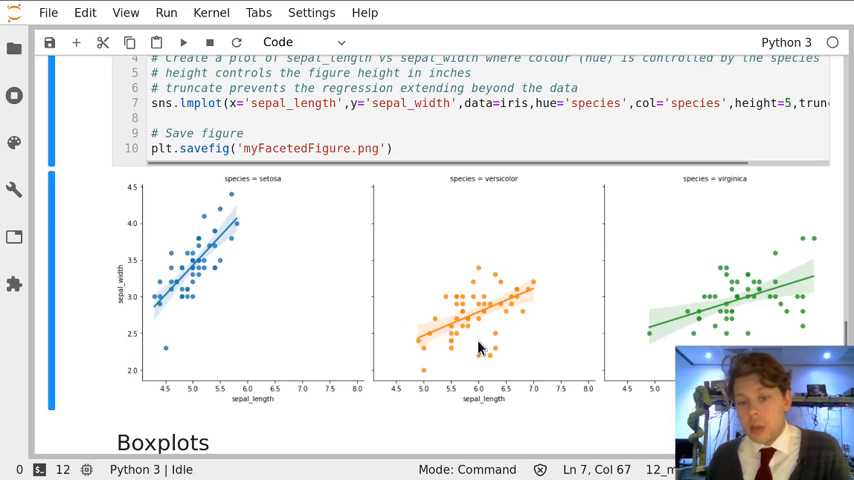